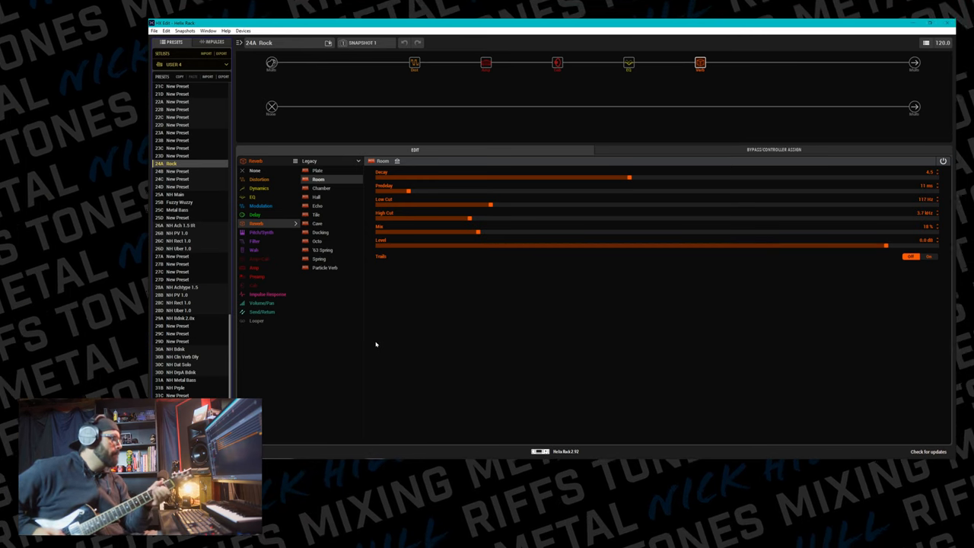
mouse_move(389, 329)
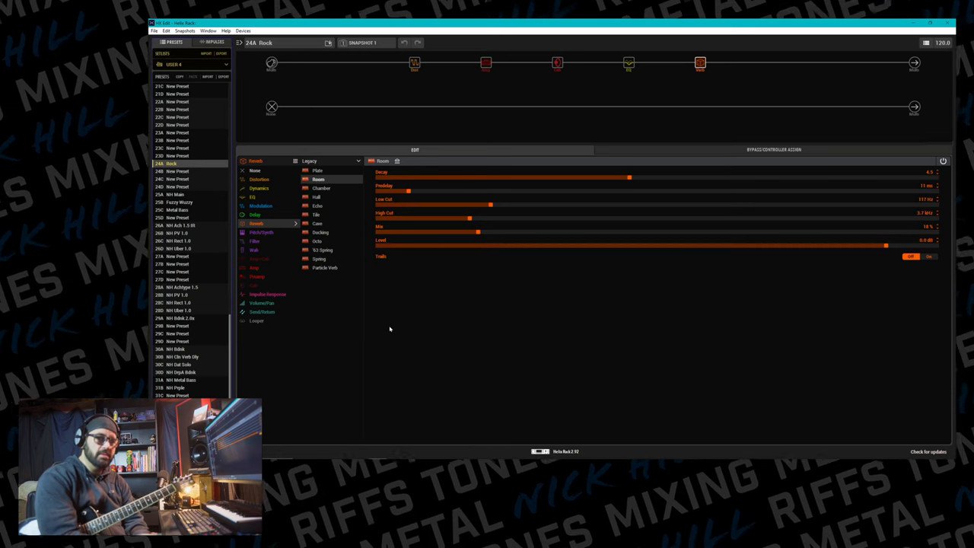
mouse_move(393, 212)
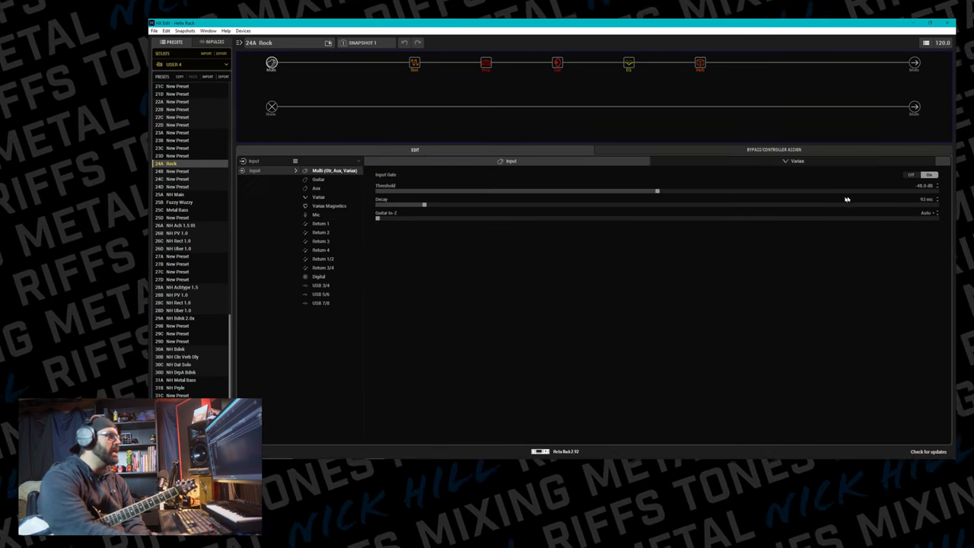
mouse_move(508, 256)
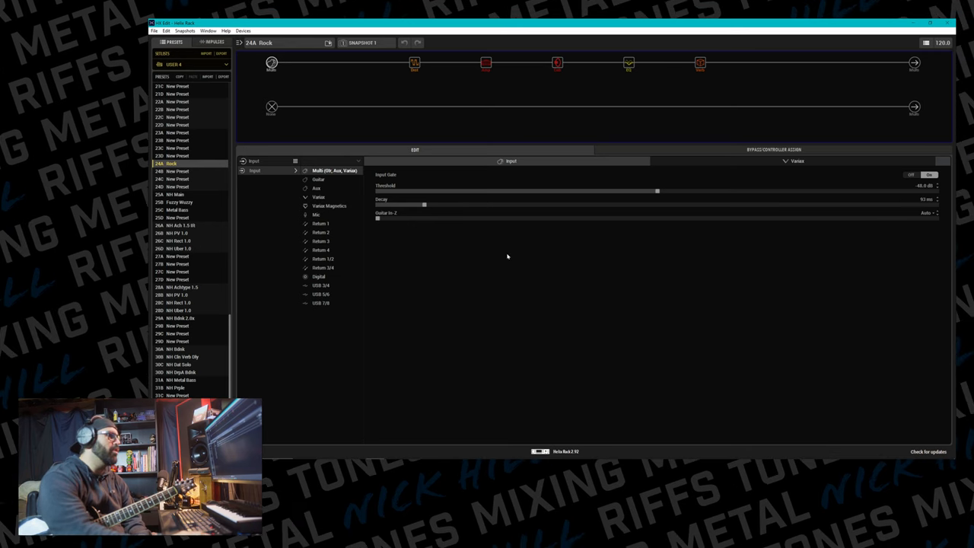
mouse_move(712, 267)
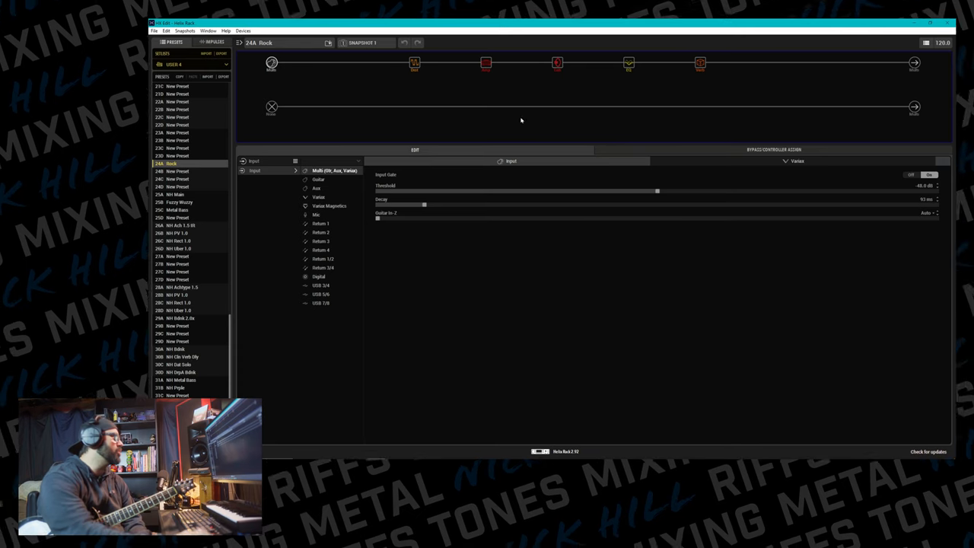
mouse_move(414, 62)
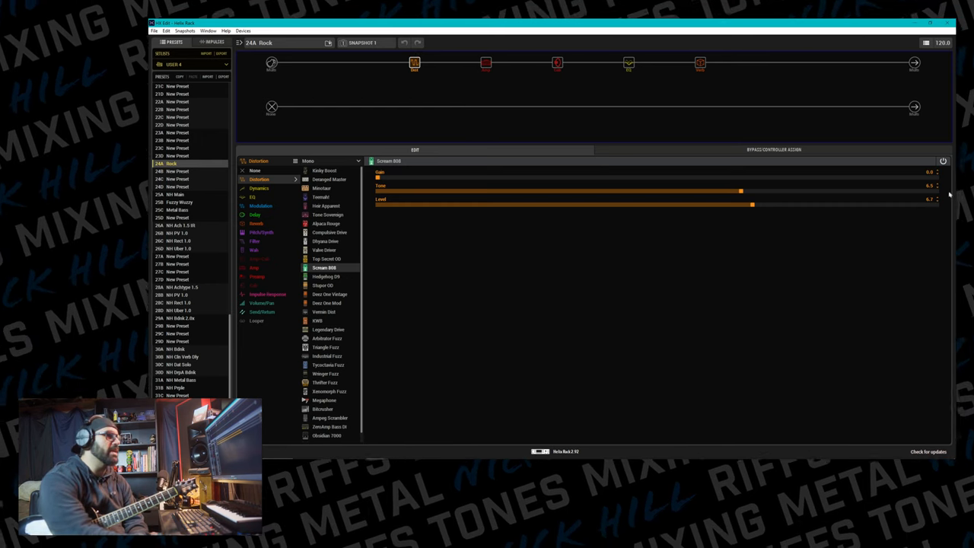
mouse_move(919, 239)
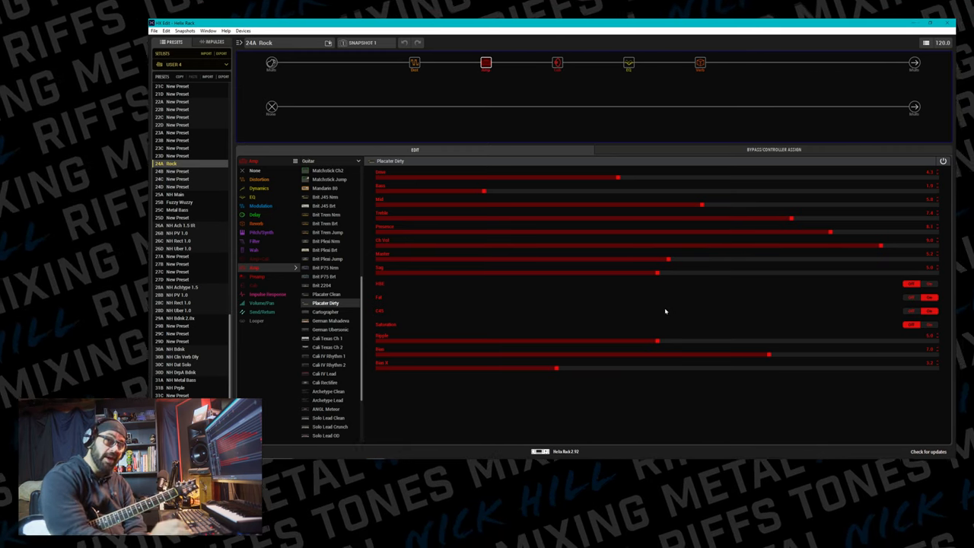
mouse_move(660, 317)
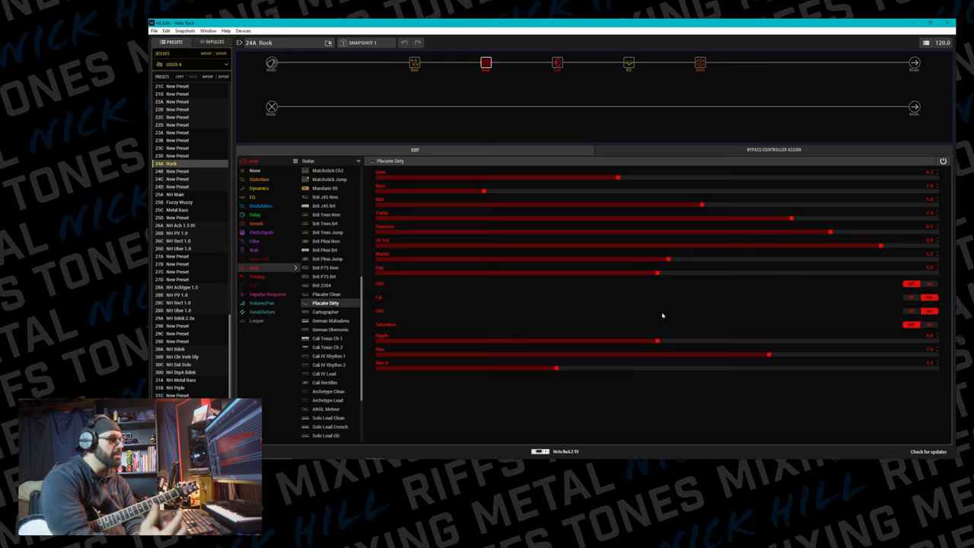
mouse_move(661, 321)
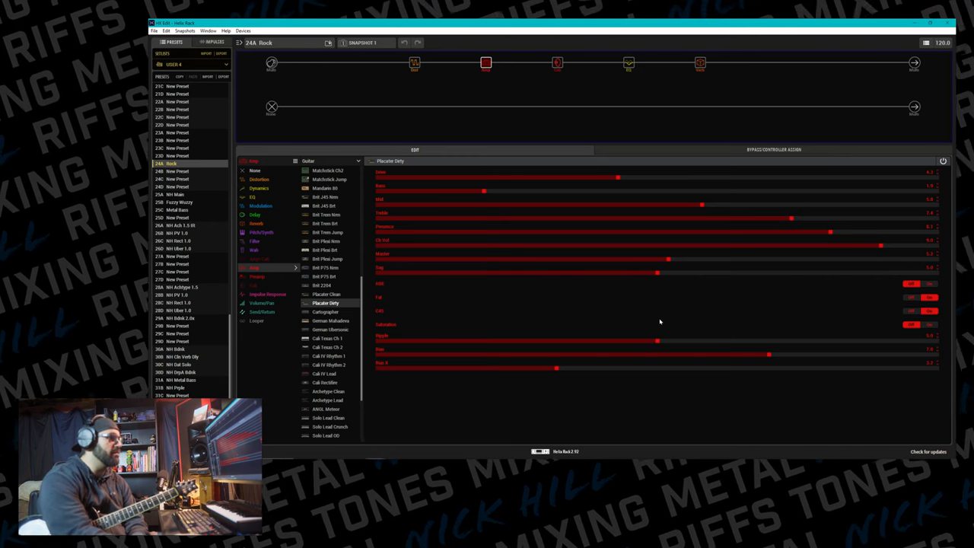
mouse_move(878, 295)
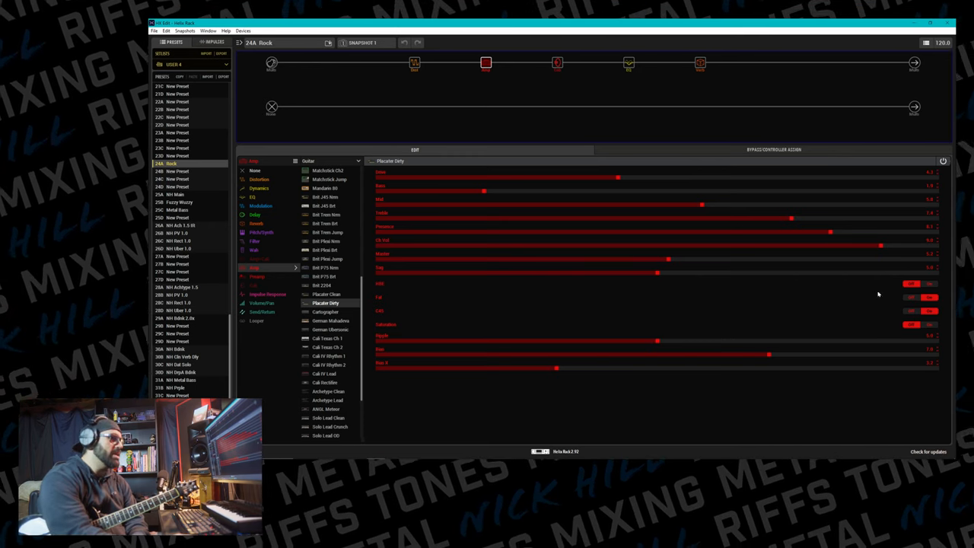
mouse_move(832, 298)
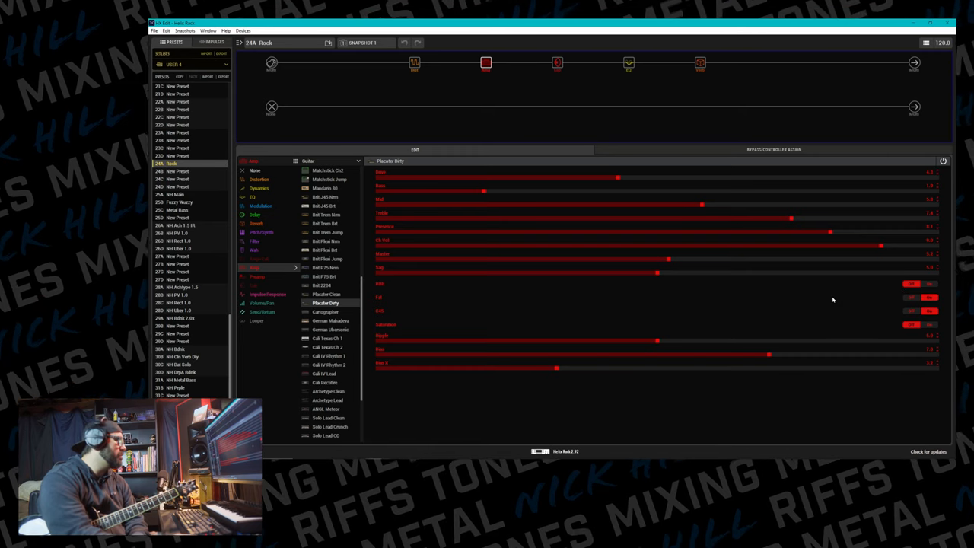
mouse_move(840, 308)
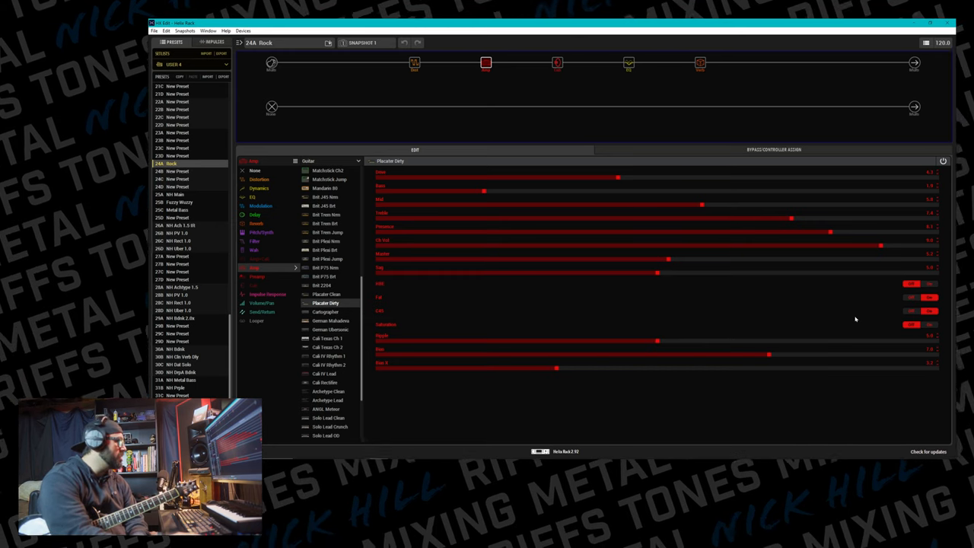
mouse_move(781, 402)
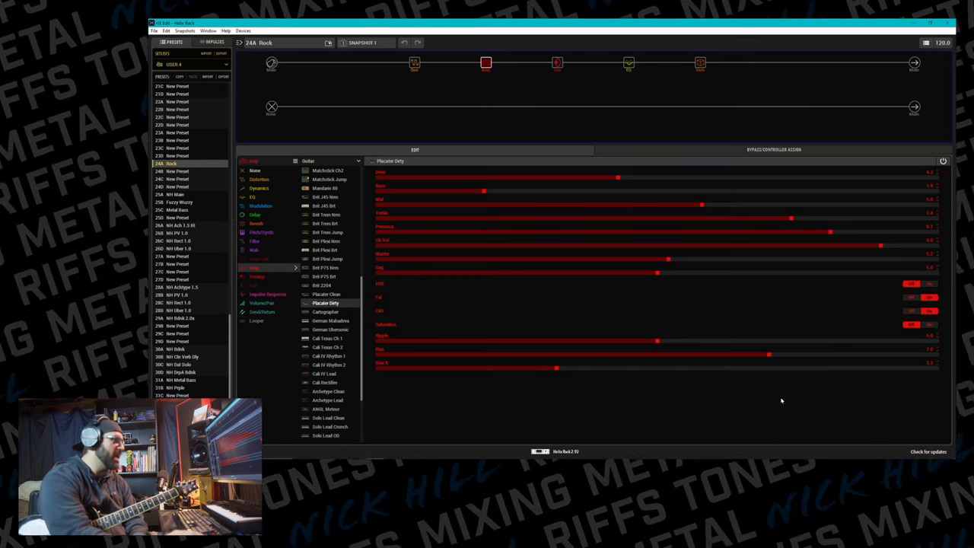
Select the dual 4x12 cab block to show its cabinet, mic, distance and cut settings
click(557, 63)
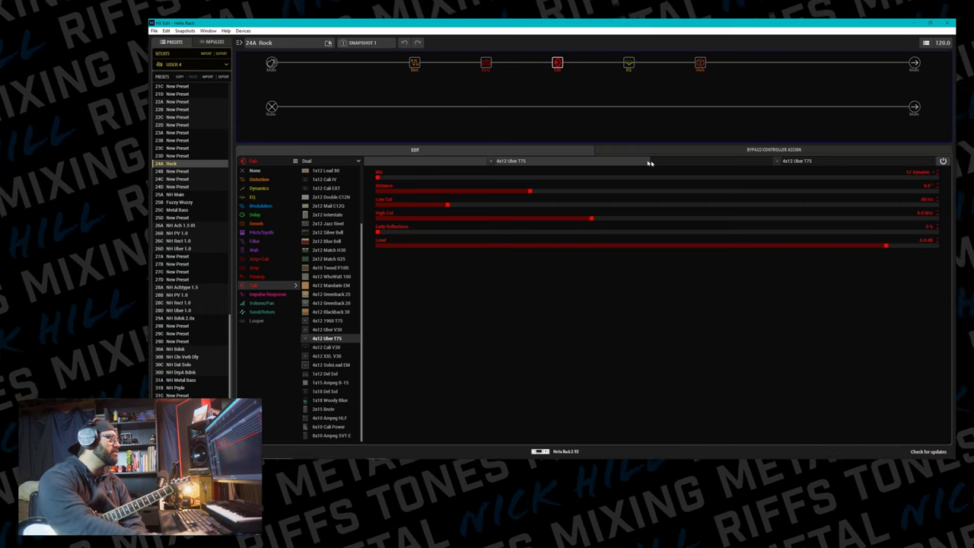
mouse_move(688, 162)
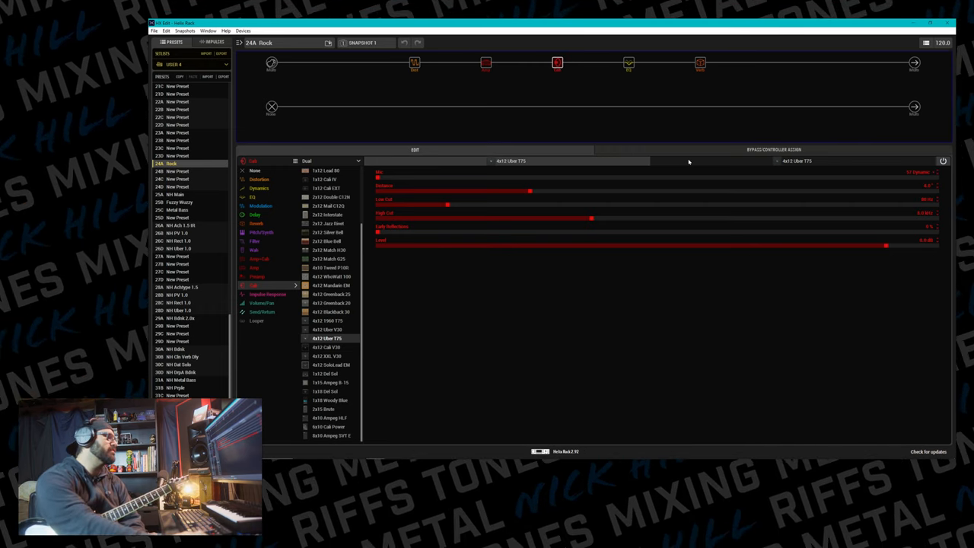
Review Cab B then Cab A of the dual 4x12, and move on to the Tilt EQ block
click(296, 161)
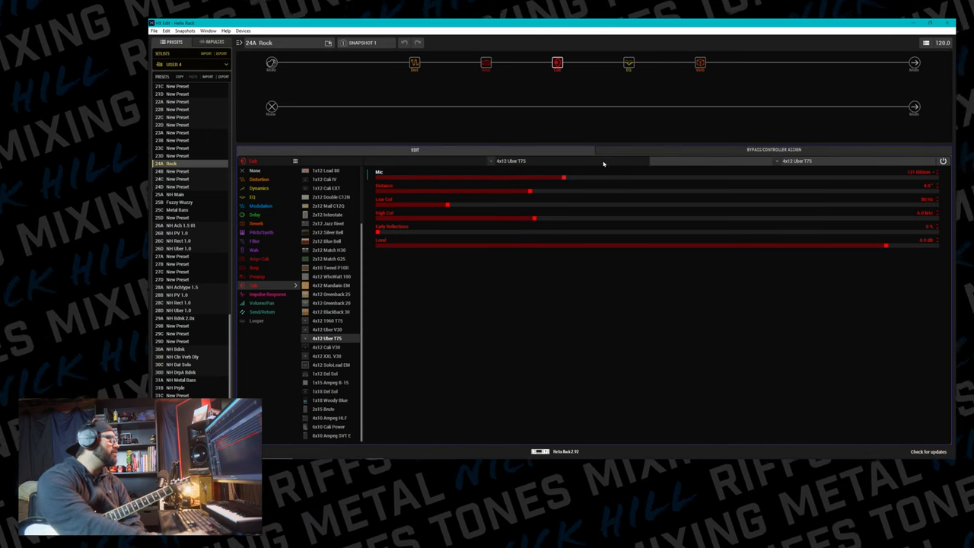
click(327, 162)
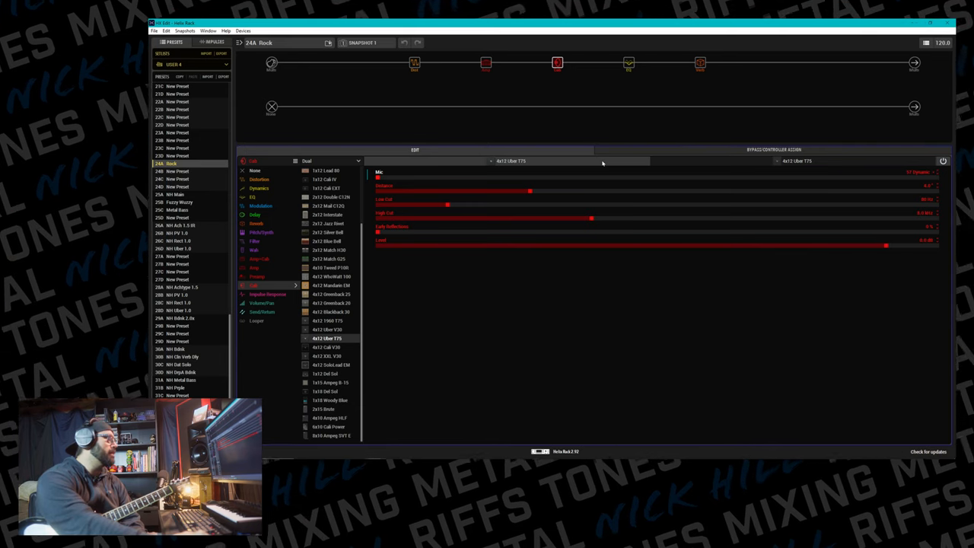
mouse_move(938, 190)
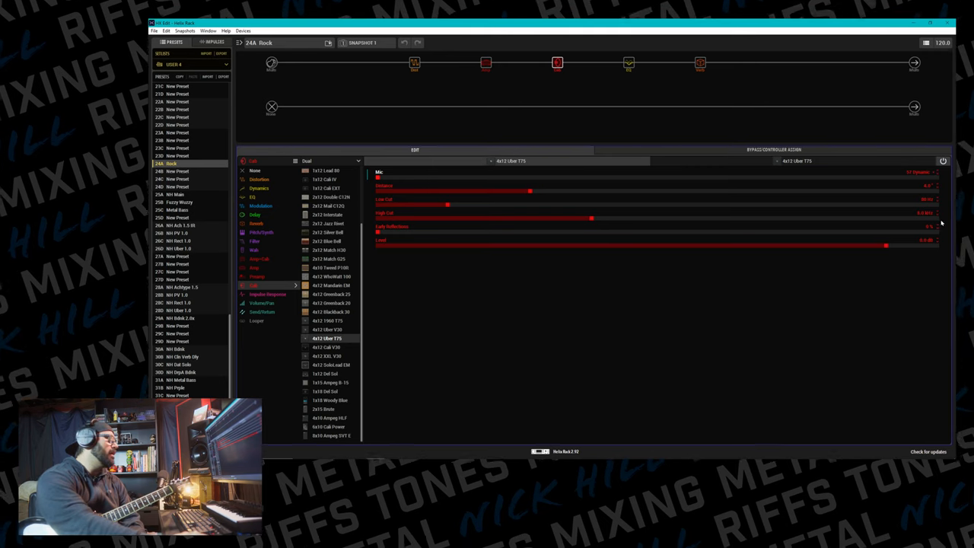
mouse_move(624, 134)
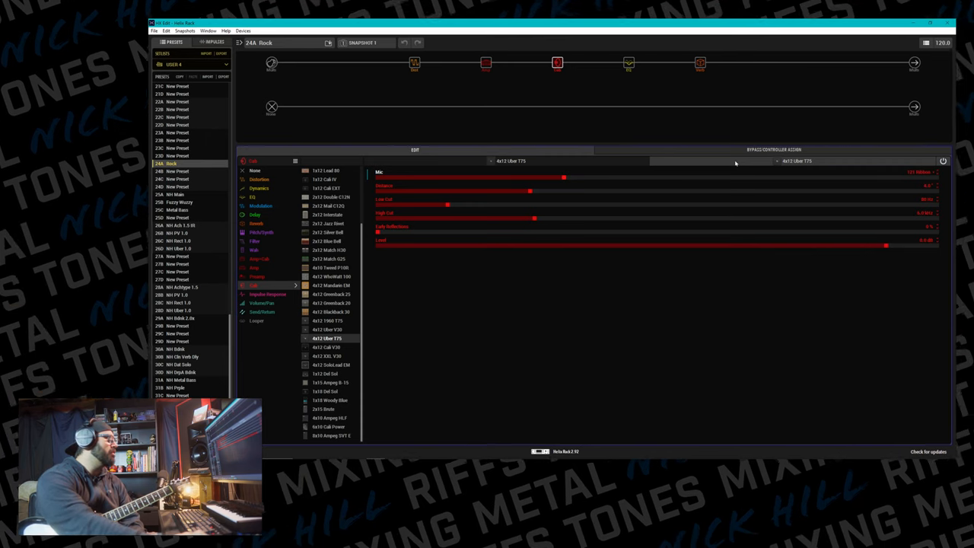
mouse_move(942, 198)
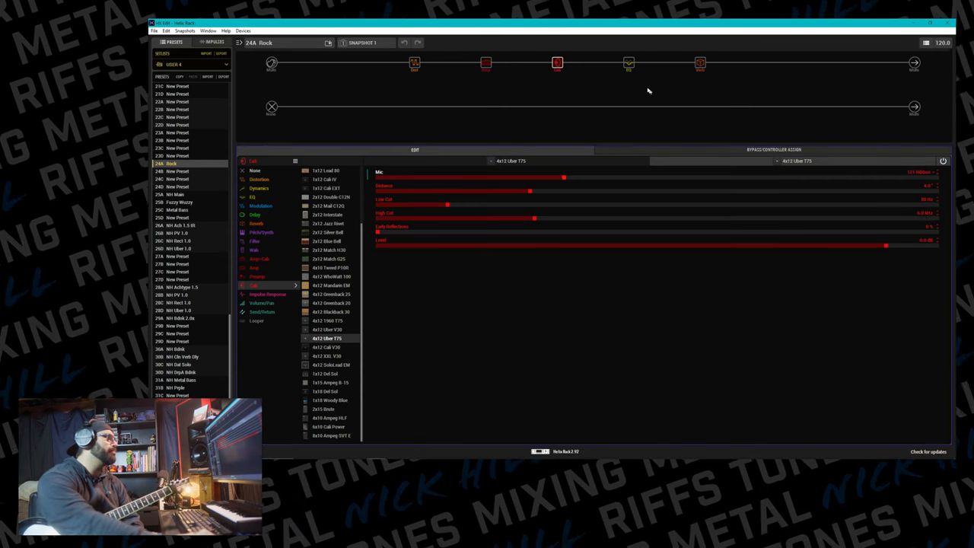
click(628, 63)
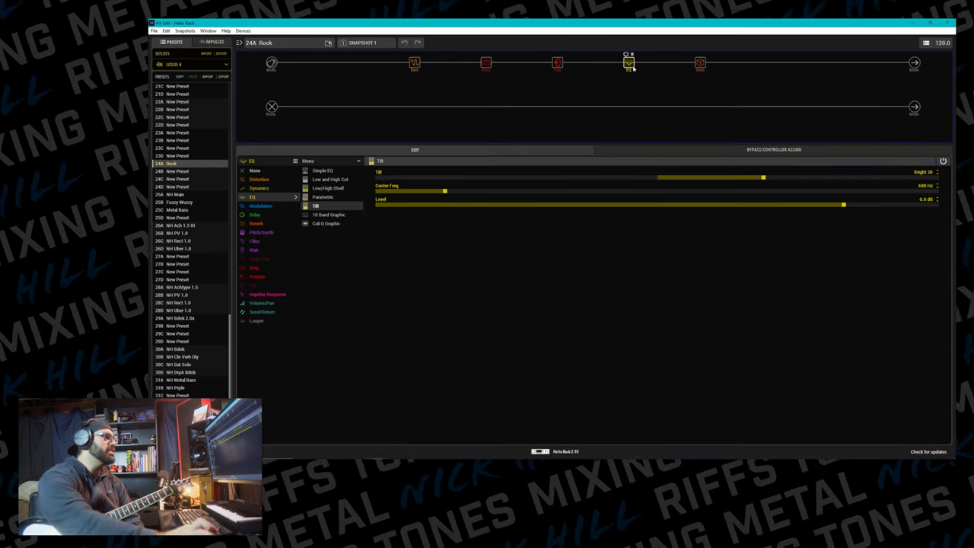
mouse_move(768, 184)
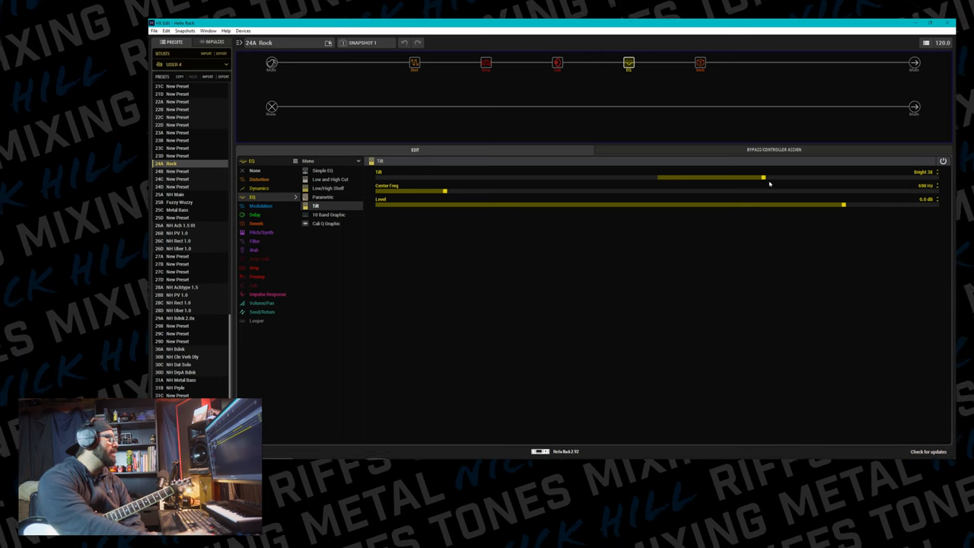
mouse_move(910, 170)
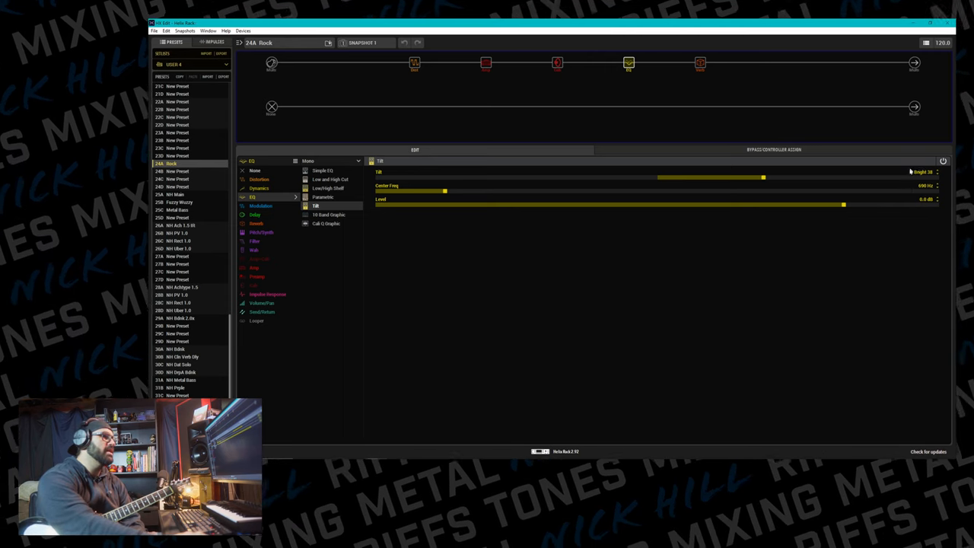
mouse_move(907, 182)
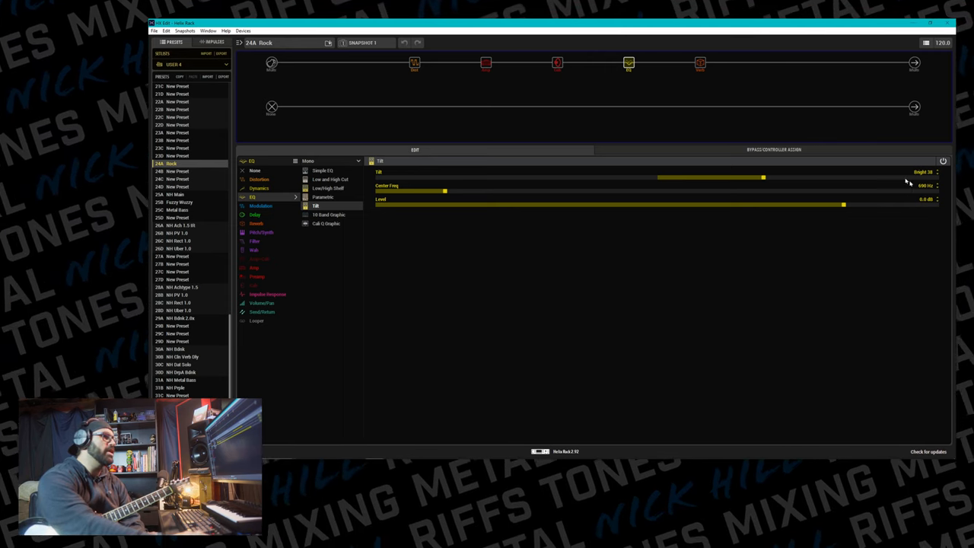
Select the room reverb block to show its decay, predelay, tone, mix and level settings
click(700, 64)
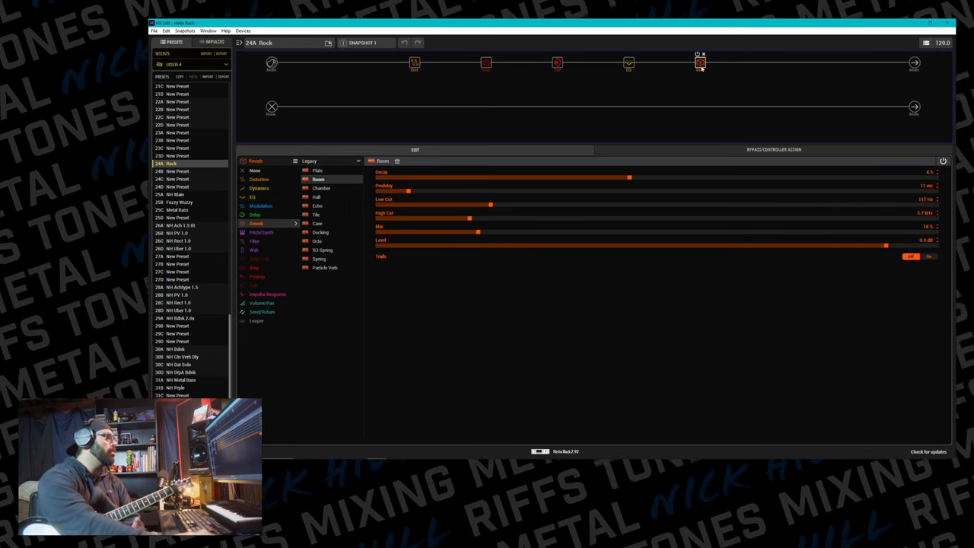